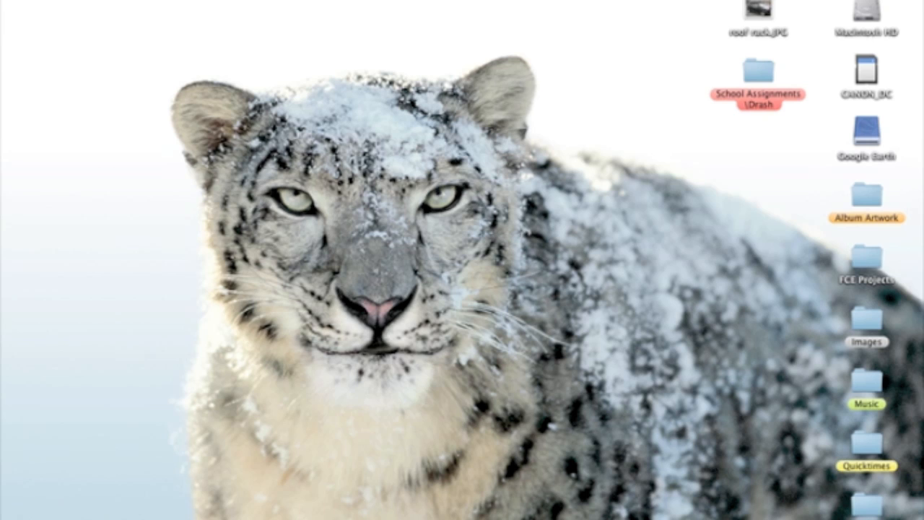
Show About This Mac and switch the version line to build number 10D2125.
{"action": "left_click", "coordinate": [11, 6]}
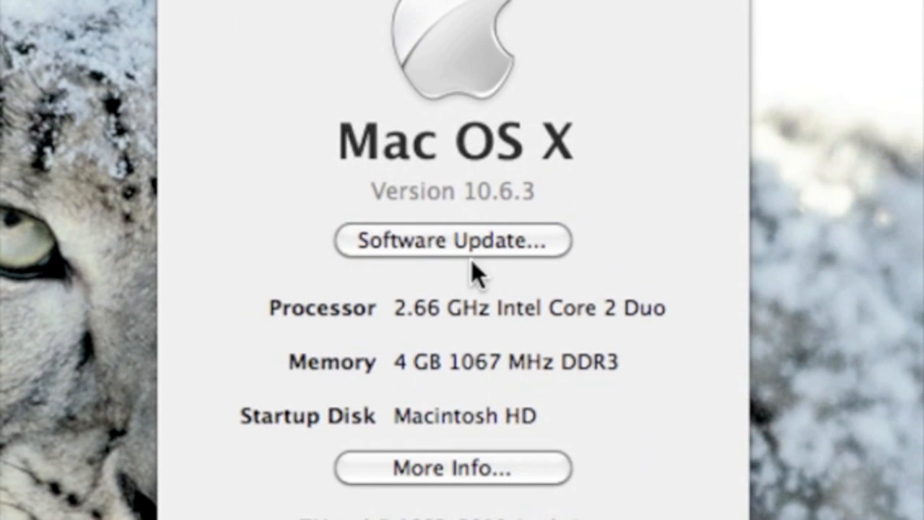
{"action": "mouse_move", "coordinate": [552, 335]}
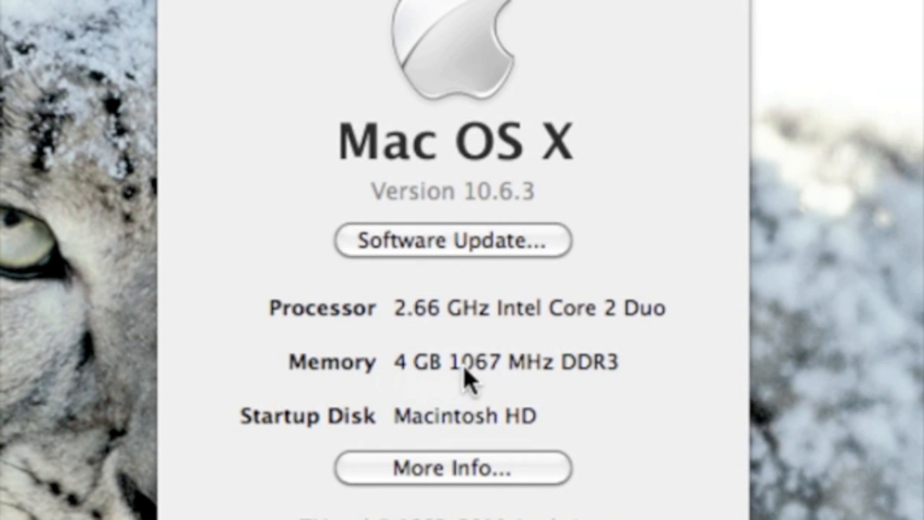
{"action": "mouse_move", "coordinate": [484, 379]}
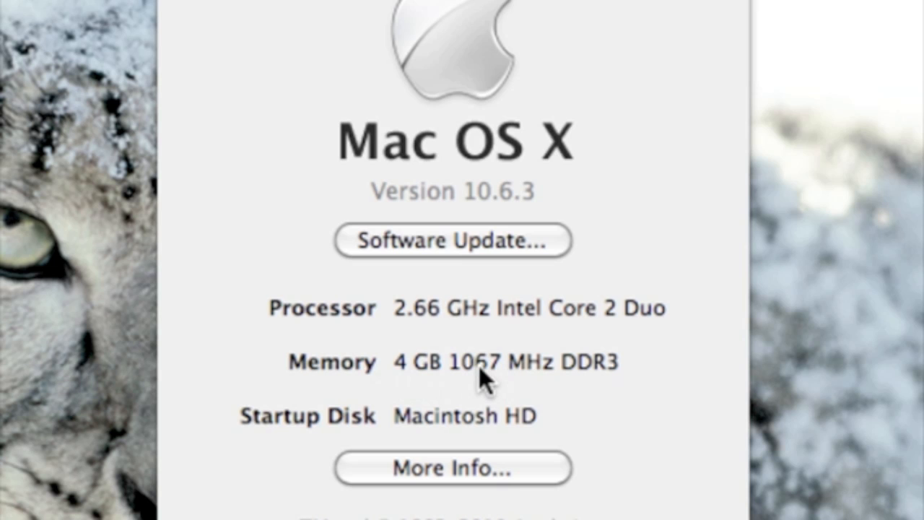
{"action": "mouse_move", "coordinate": [490, 202]}
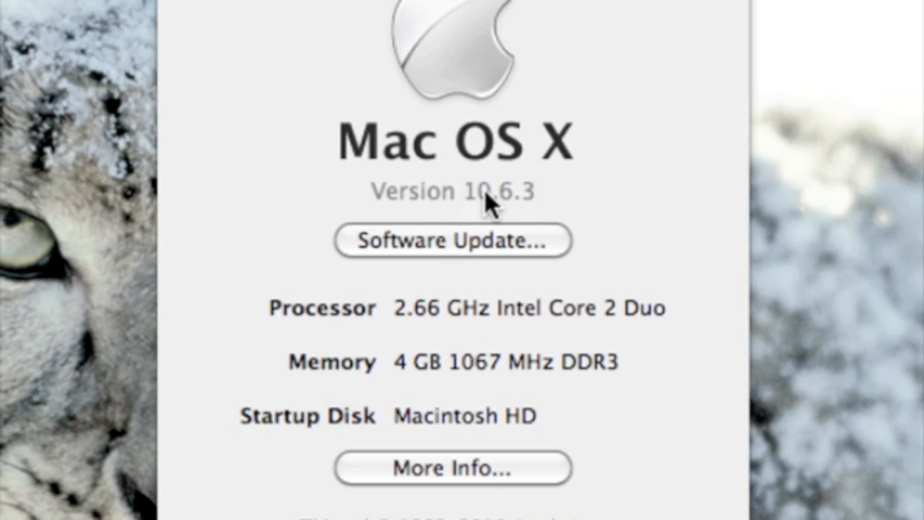
{"action": "left_click", "coordinate": [453, 192]}
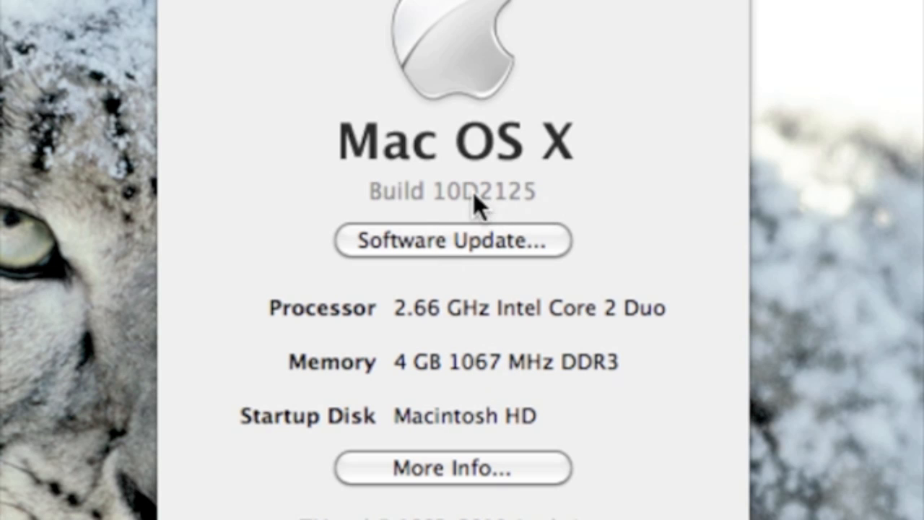
{"action": "mouse_move", "coordinate": [441, 210]}
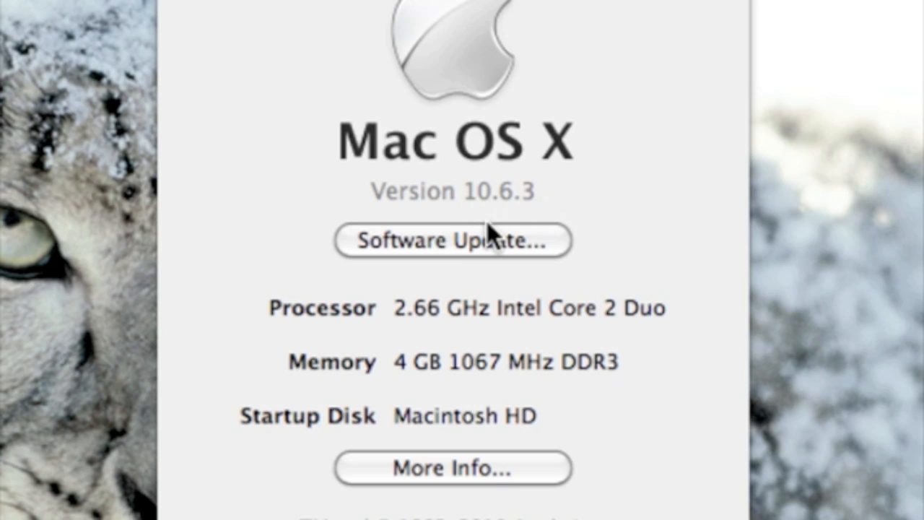
{"action": "mouse_move", "coordinate": [484, 224]}
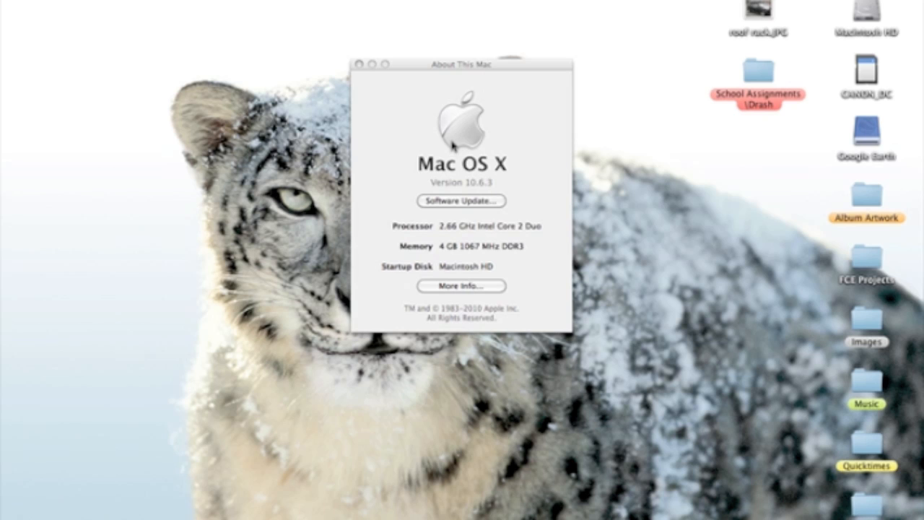
{"action": "mouse_move", "coordinate": [511, 230]}
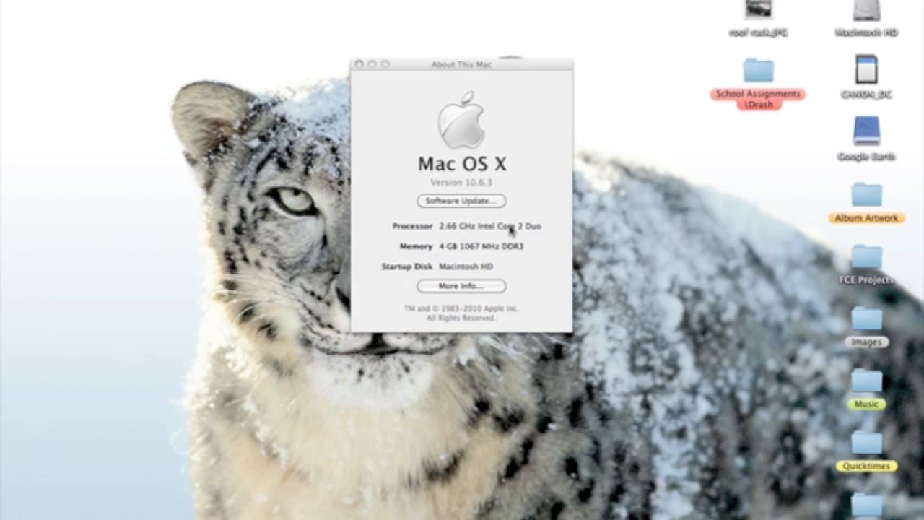
{"action": "mouse_move", "coordinate": [388, 129]}
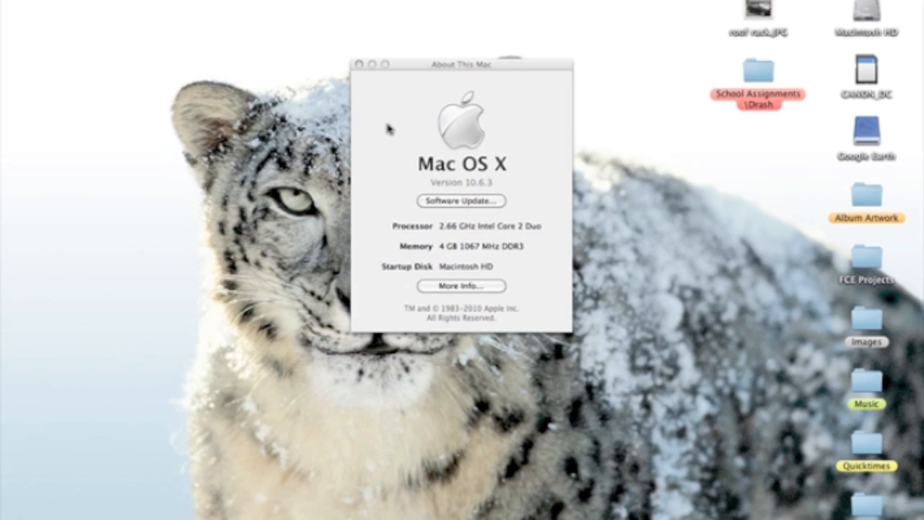
{"action": "mouse_move", "coordinate": [395, 124]}
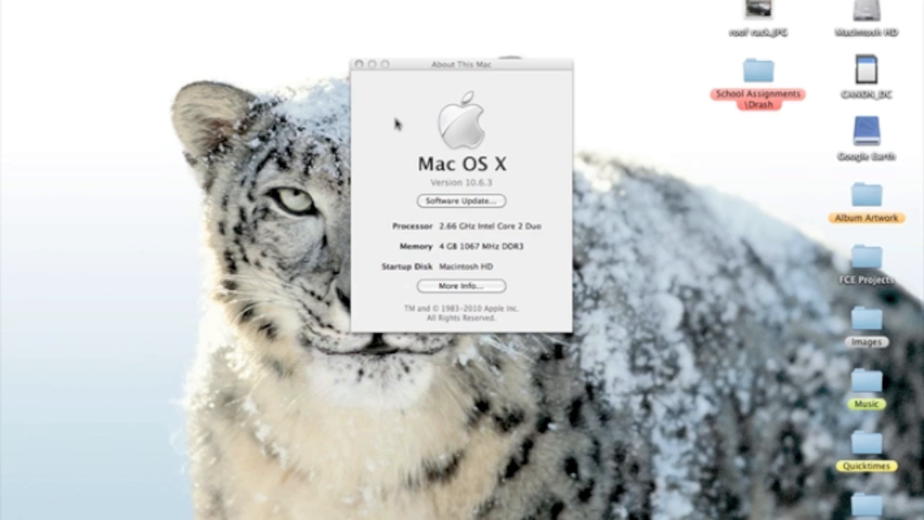
{"action": "mouse_move", "coordinate": [440, 227]}
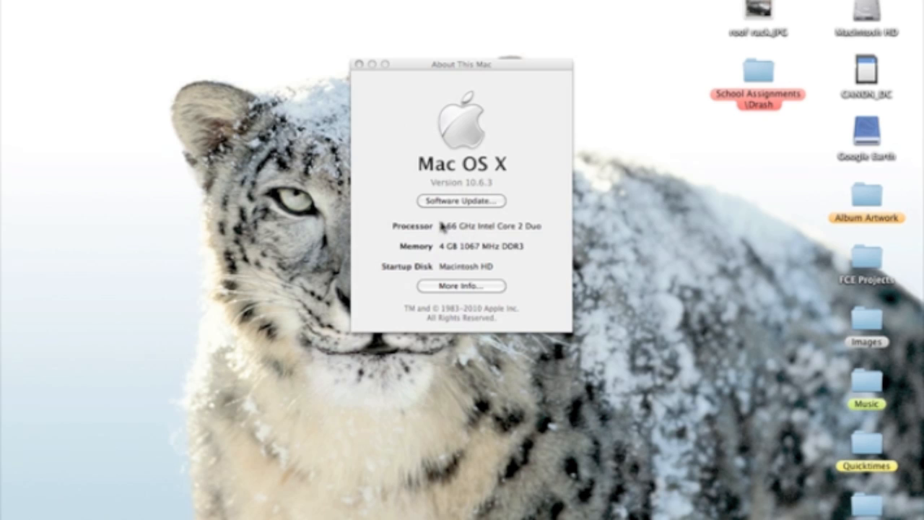
{"action": "mouse_move", "coordinate": [452, 254]}
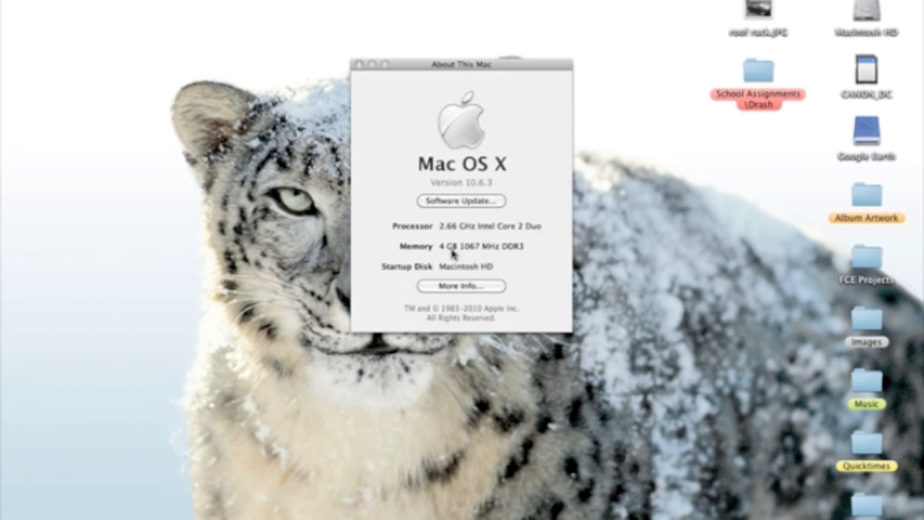
{"action": "mouse_move", "coordinate": [455, 173]}
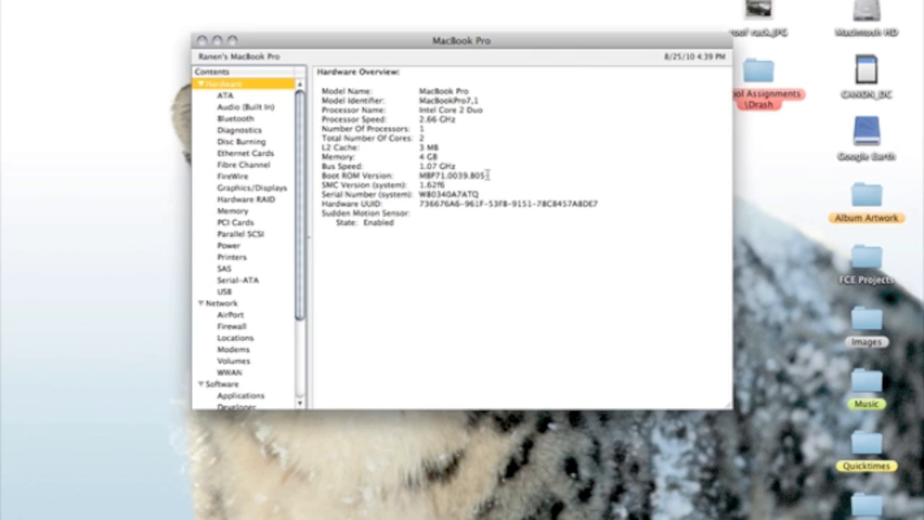
{"action": "mouse_move", "coordinate": [464, 196]}
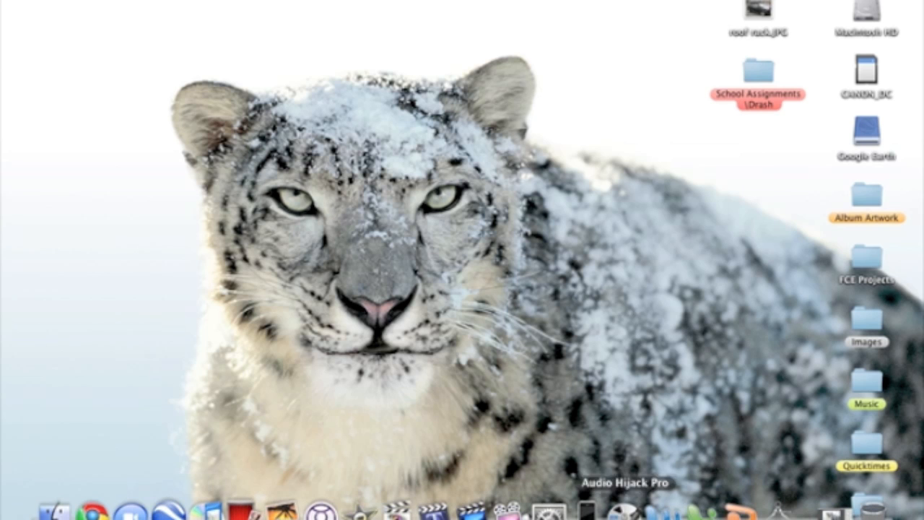
{"action": "mouse_move", "coordinate": [736, 505]}
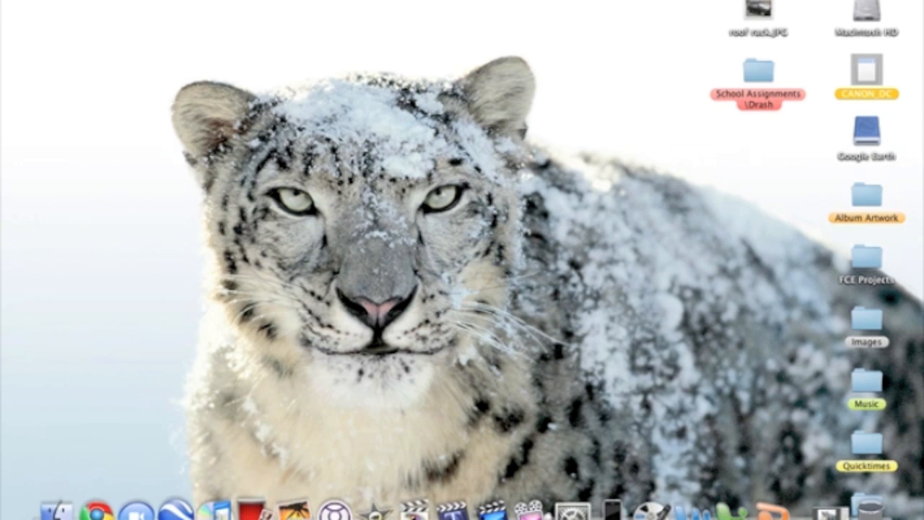
{"action": "scroll", "scroll_direction": "down", "scroll_amount": 3}
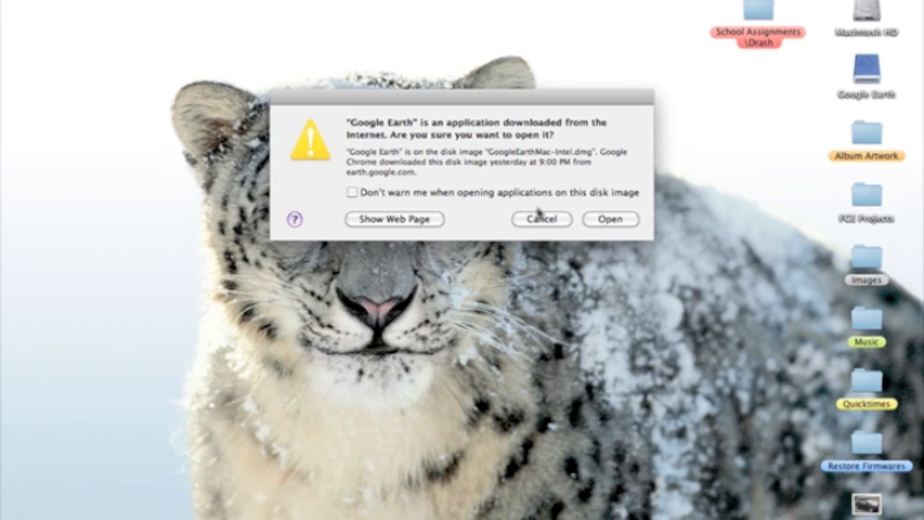
{"action": "left_click", "coordinate": [541, 218]}
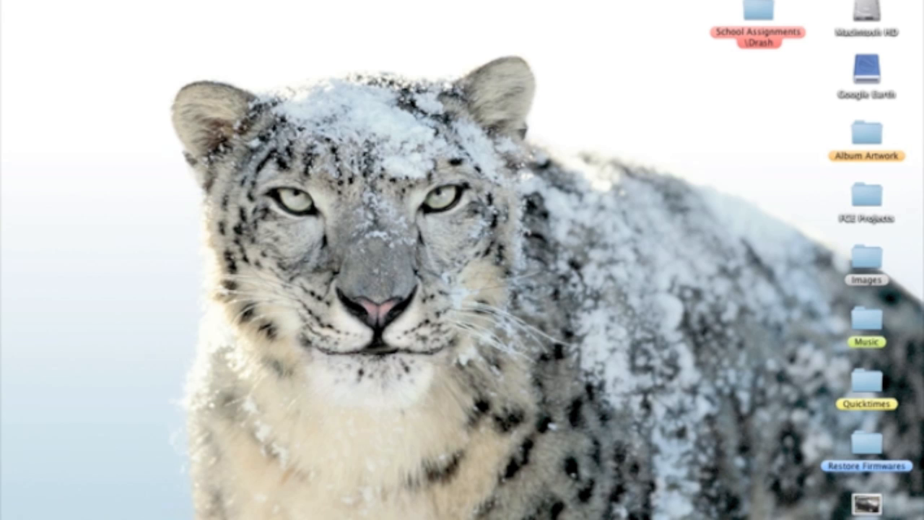
{"action": "double_click", "coordinate": [867, 69]}
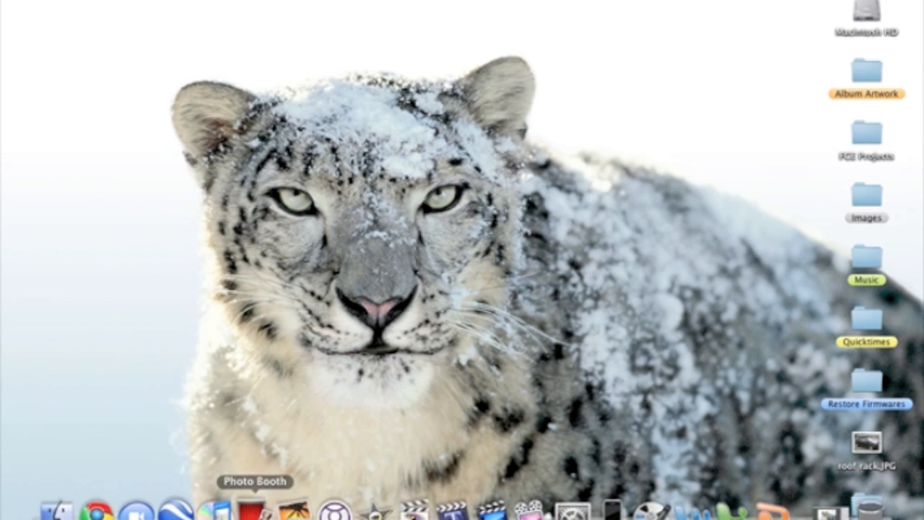
{"action": "mouse_move", "coordinate": [215, 509]}
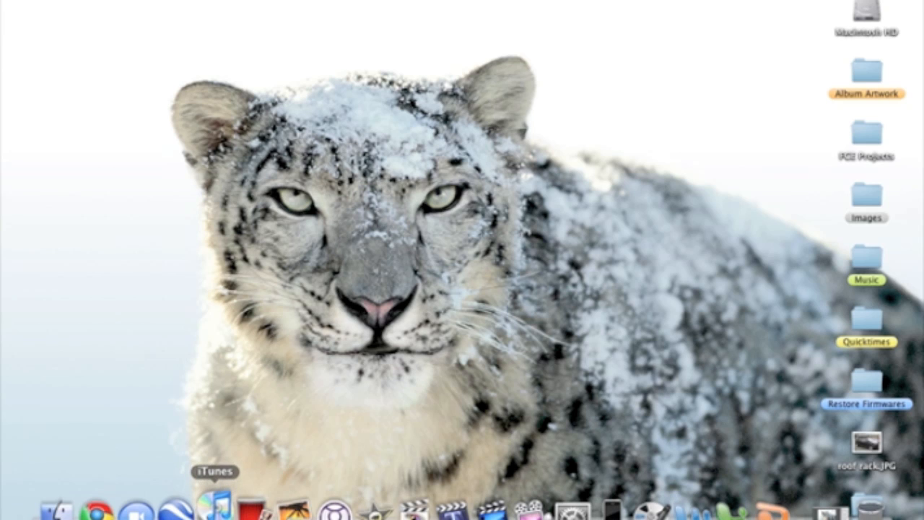
{"action": "left_click", "coordinate": [214, 510]}
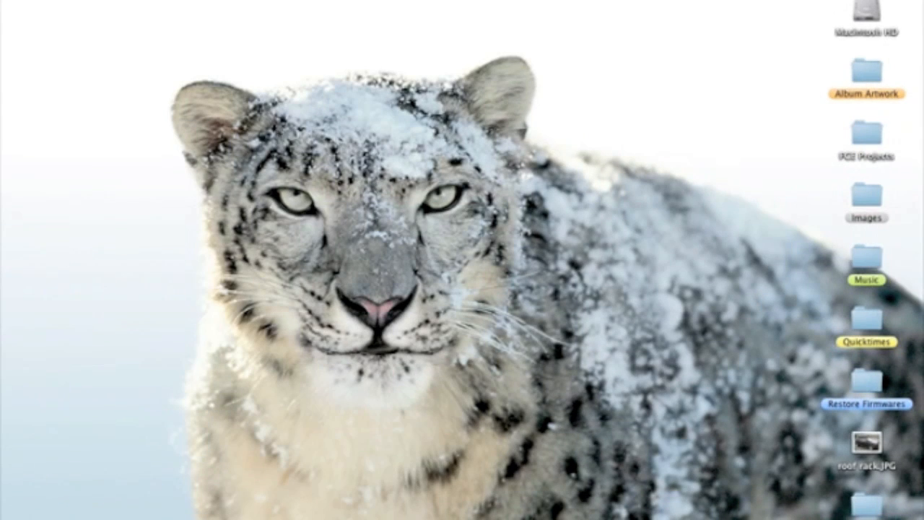
{"action": "mouse_move", "coordinate": [214, 509]}
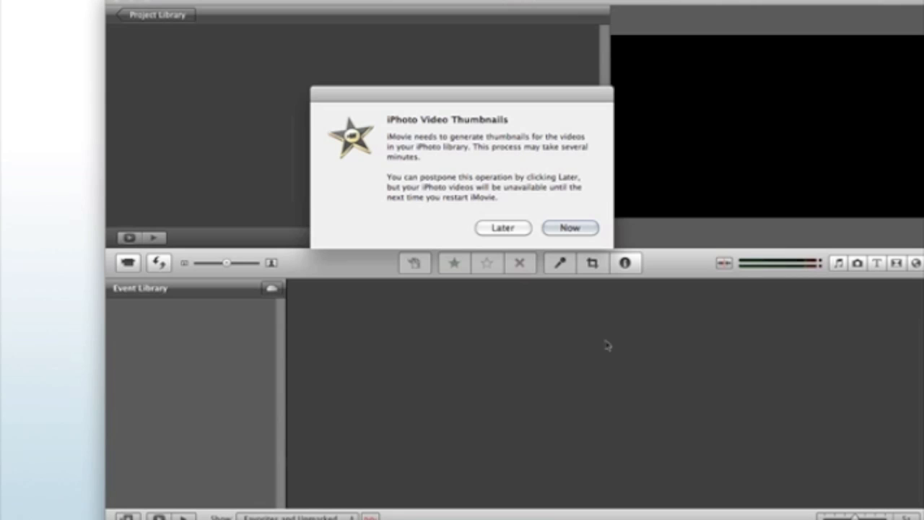
{"action": "left_click", "coordinate": [569, 227]}
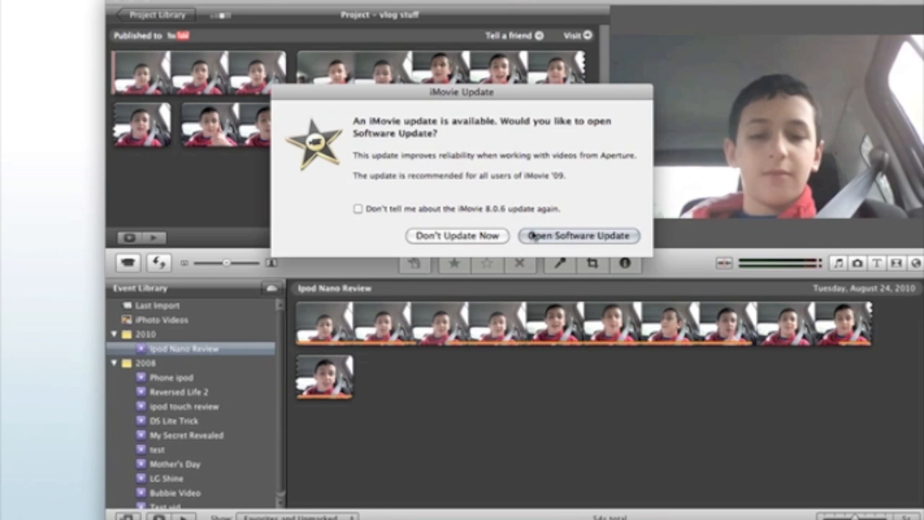
{"action": "mouse_move", "coordinate": [466, 204]}
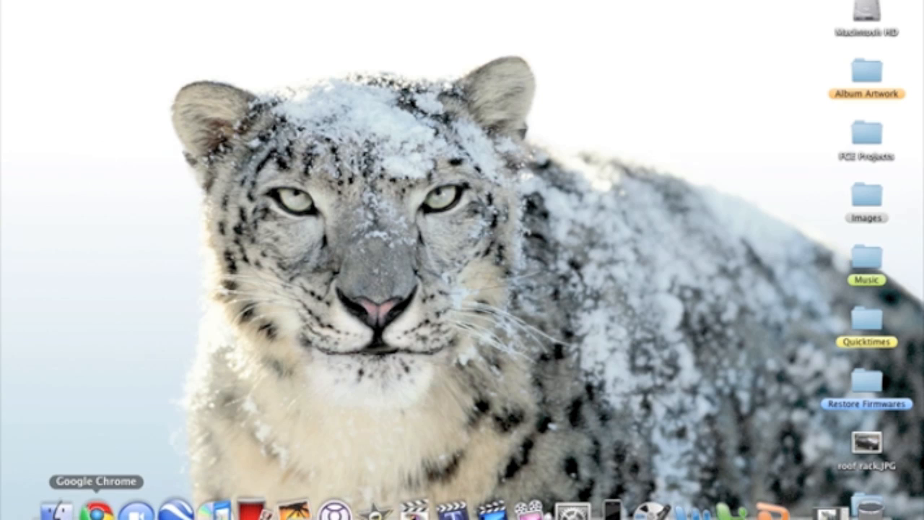
Launch Safari from the Dock and open the Google Maps bookmark.
{"action": "left_click", "coordinate": [92, 509]}
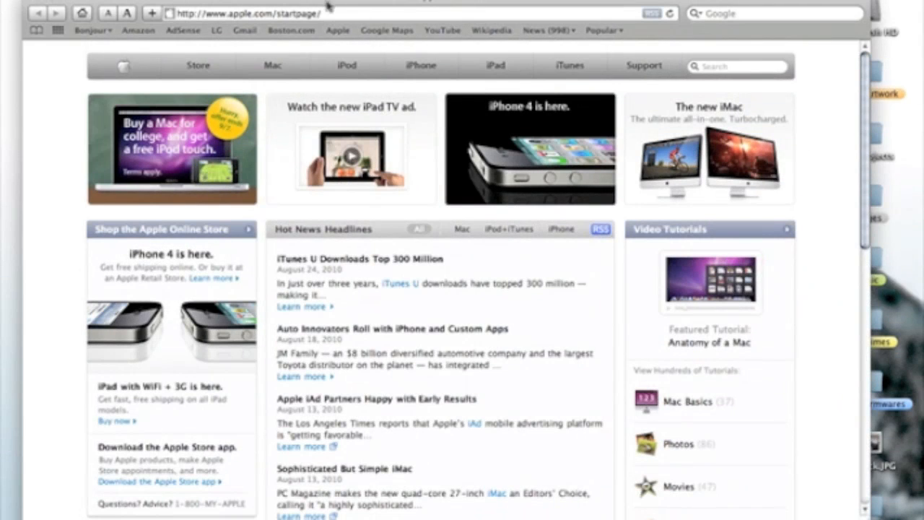
{"action": "mouse_move", "coordinate": [386, 31]}
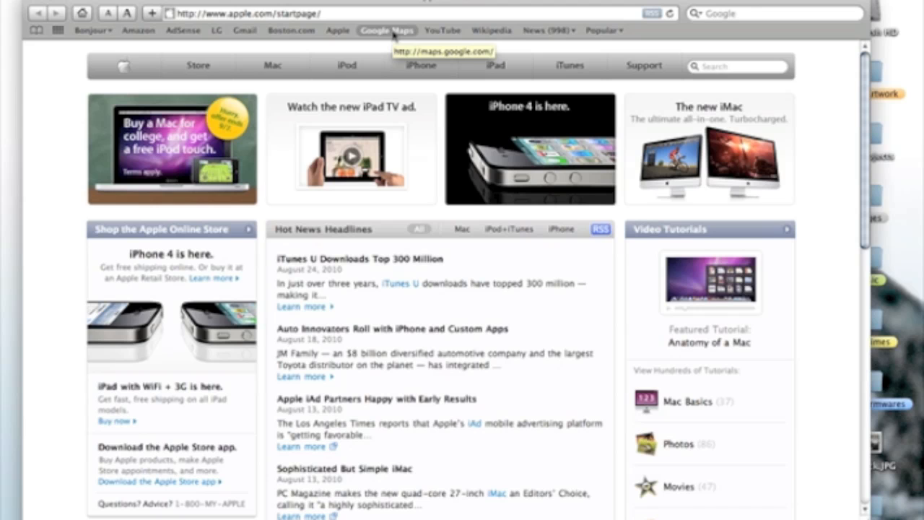
{"action": "left_click", "coordinate": [387, 30]}
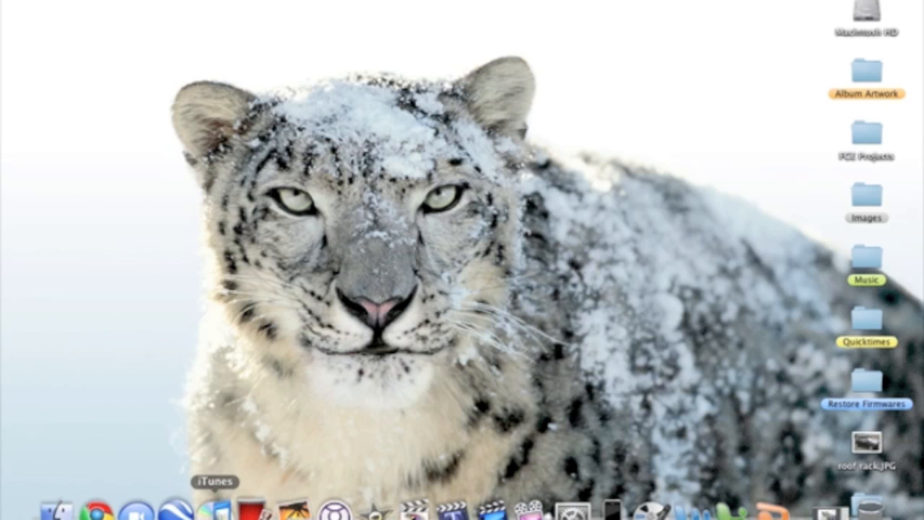
{"action": "mouse_move", "coordinate": [493, 509]}
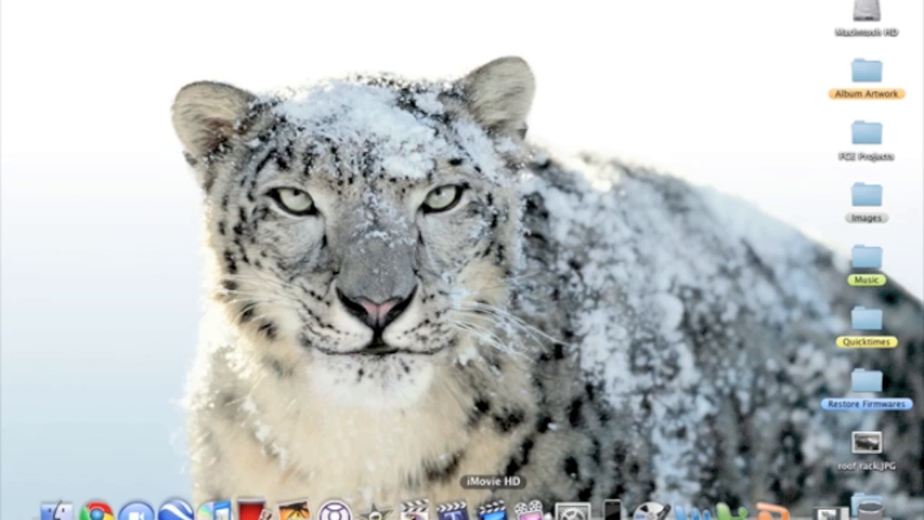